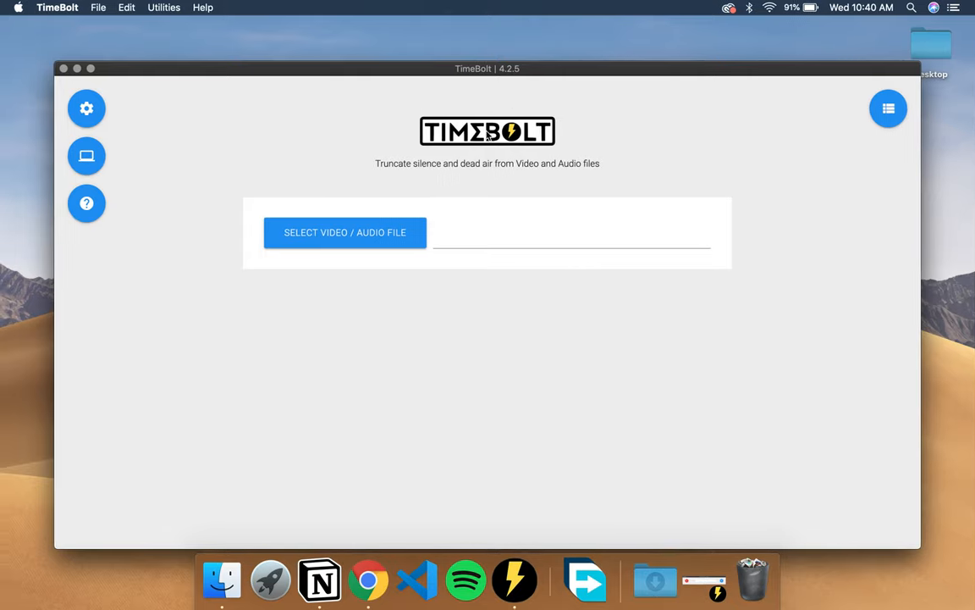
{"action": "mouse_move", "coordinate": [427, 163]}
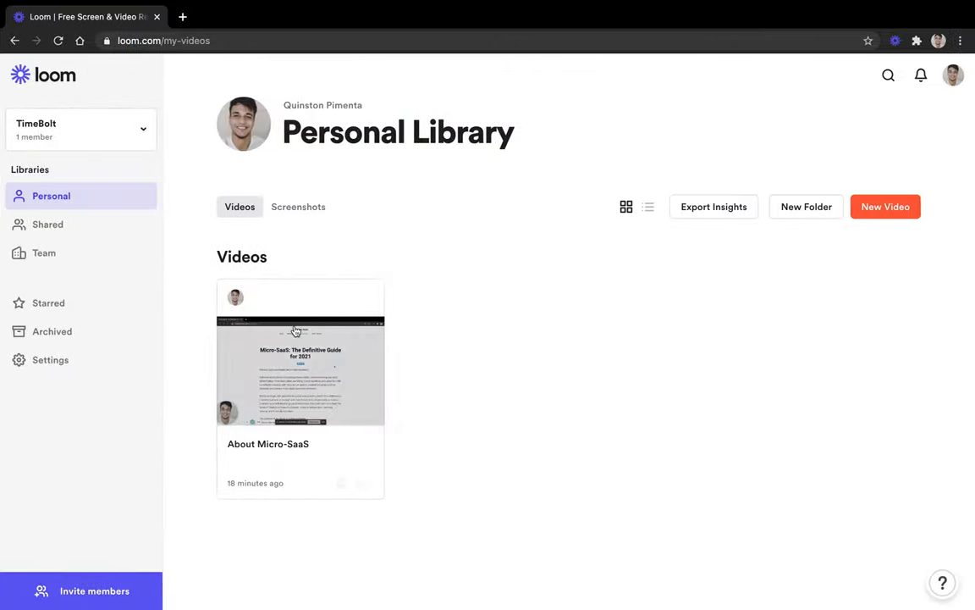
{"action": "mouse_move", "coordinate": [504, 430]}
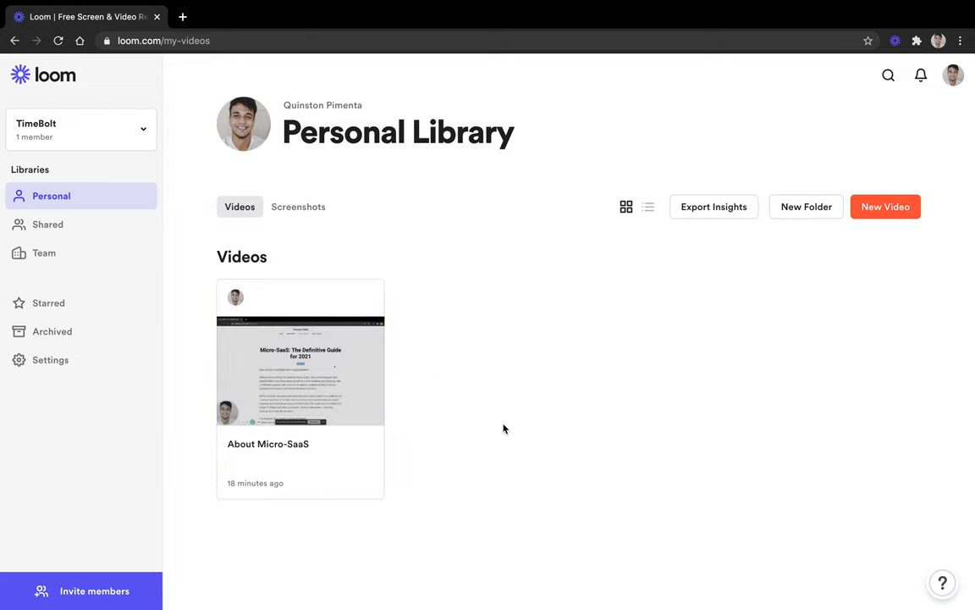
{"action": "mouse_move", "coordinate": [478, 423]}
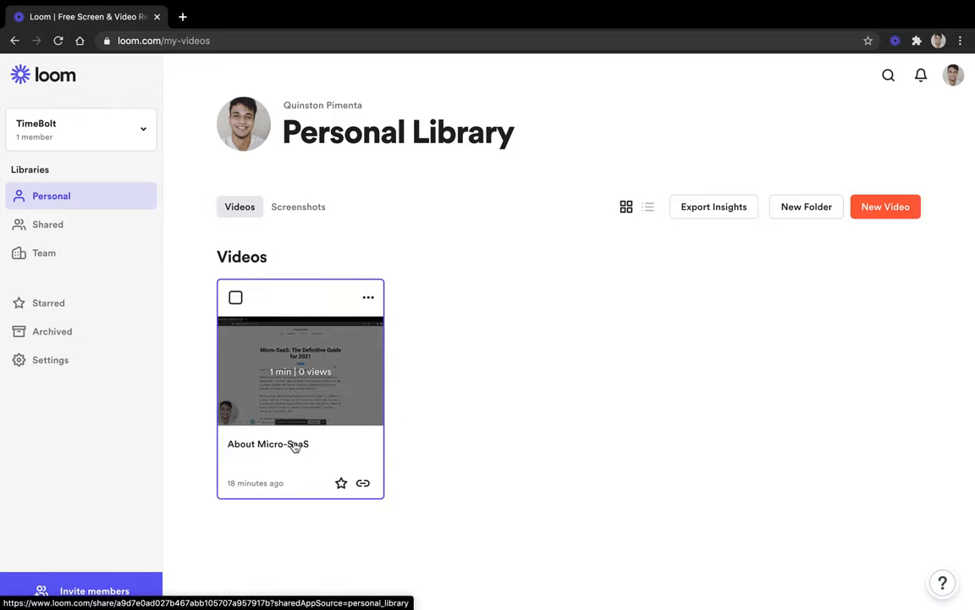
- Open the About Micro-SaaS video page and download the video to the computer
{"action": "left_click", "coordinate": [301, 372]}
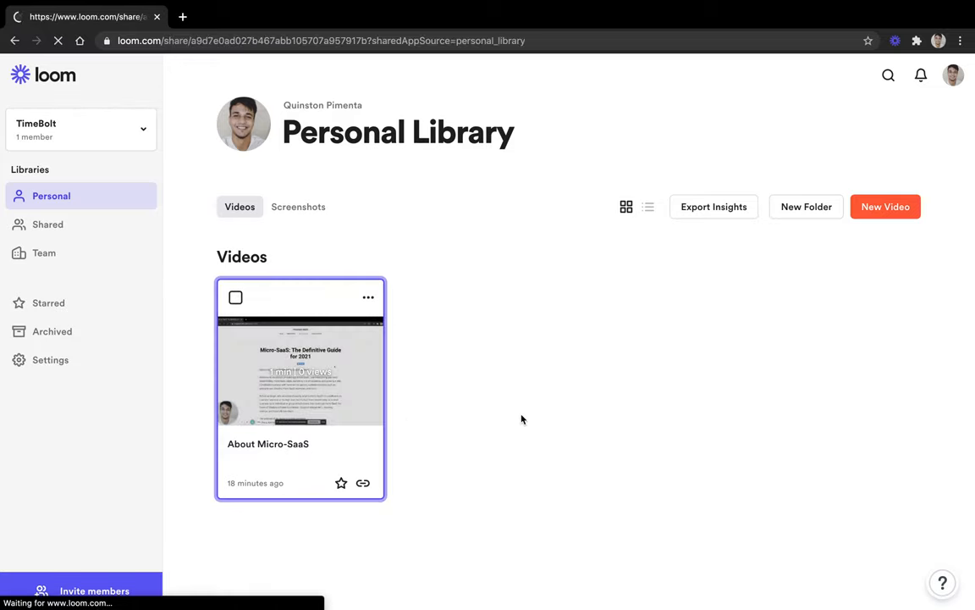
{"action": "left_click", "coordinate": [300, 369]}
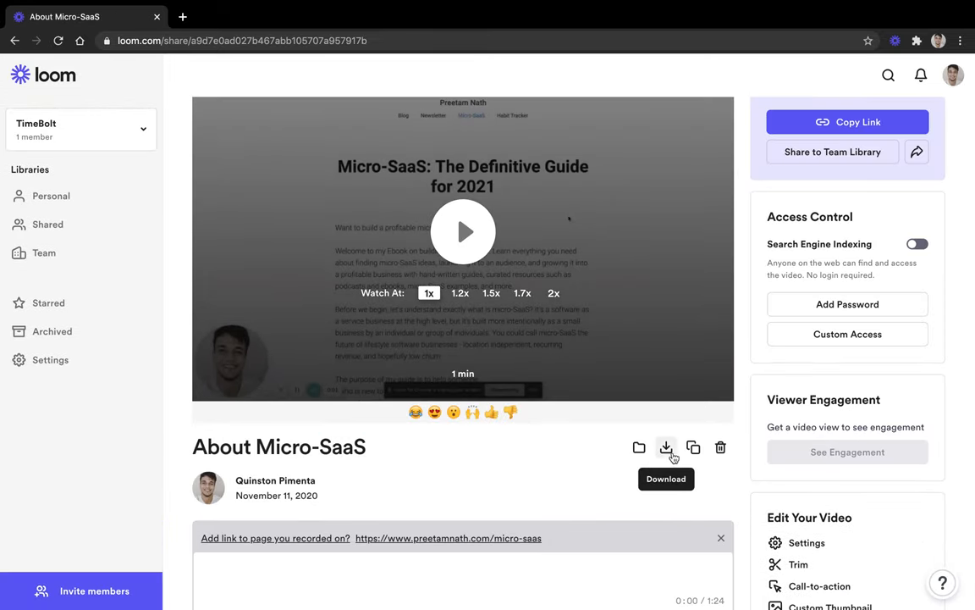
{"action": "left_click", "coordinate": [667, 447]}
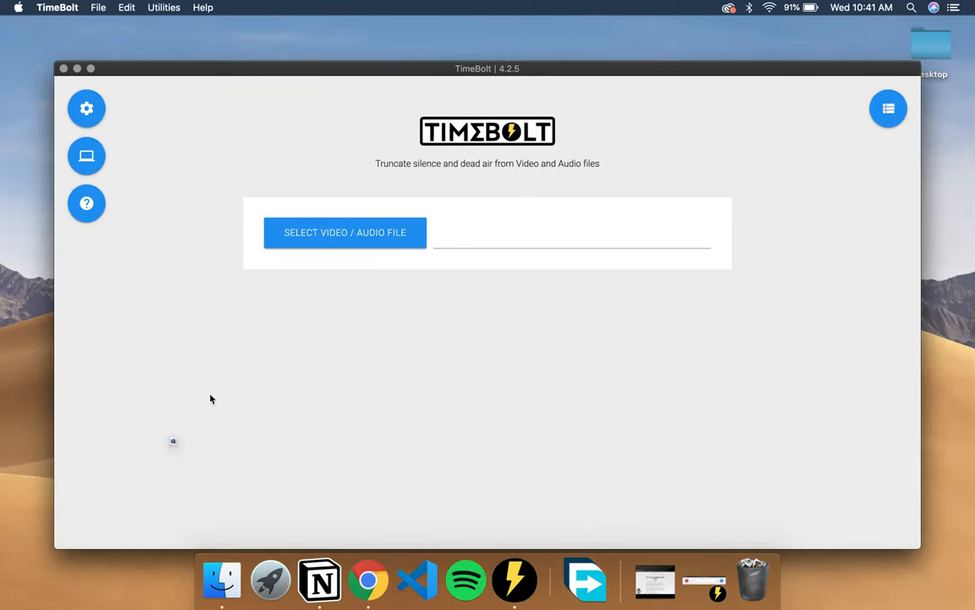
- Load the downloaded Micro-SaaS MP4 so its waveform shows silences marked, output 11s shorter
{"action": "left_click", "coordinate": [345, 232]}
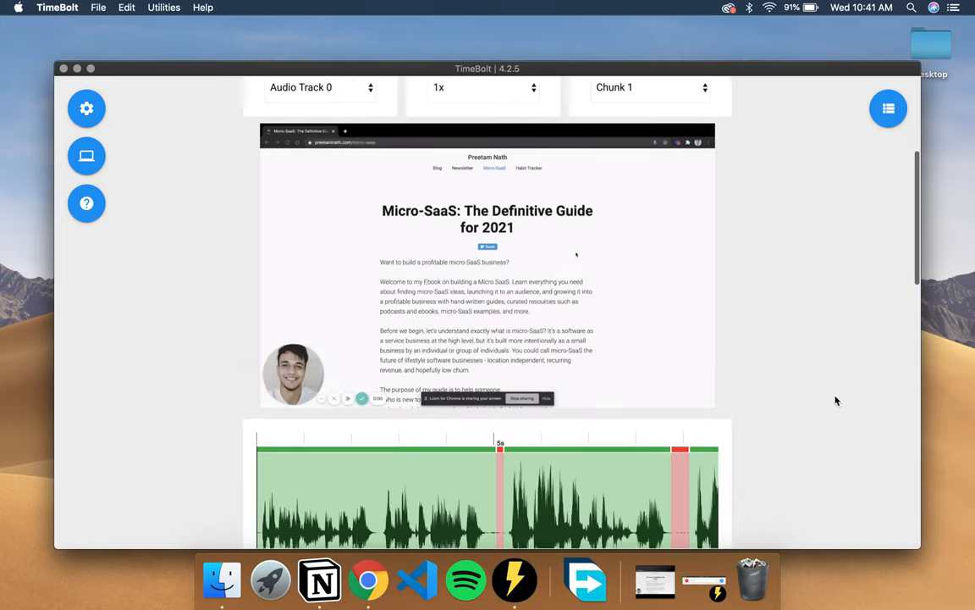
{"action": "scroll", "scroll_direction": "down", "scroll_amount": 3}
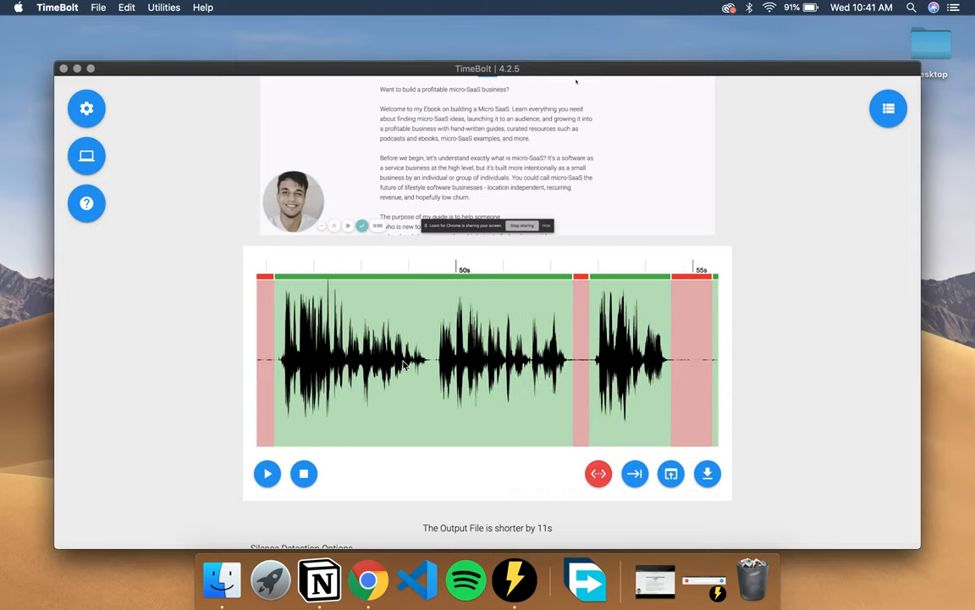
- Review the minimum silence length and reach Rendering Options showing About Micro-SaaS_filtered.mp4
{"action": "scroll", "scroll_direction": "down", "scroll_amount": 3}
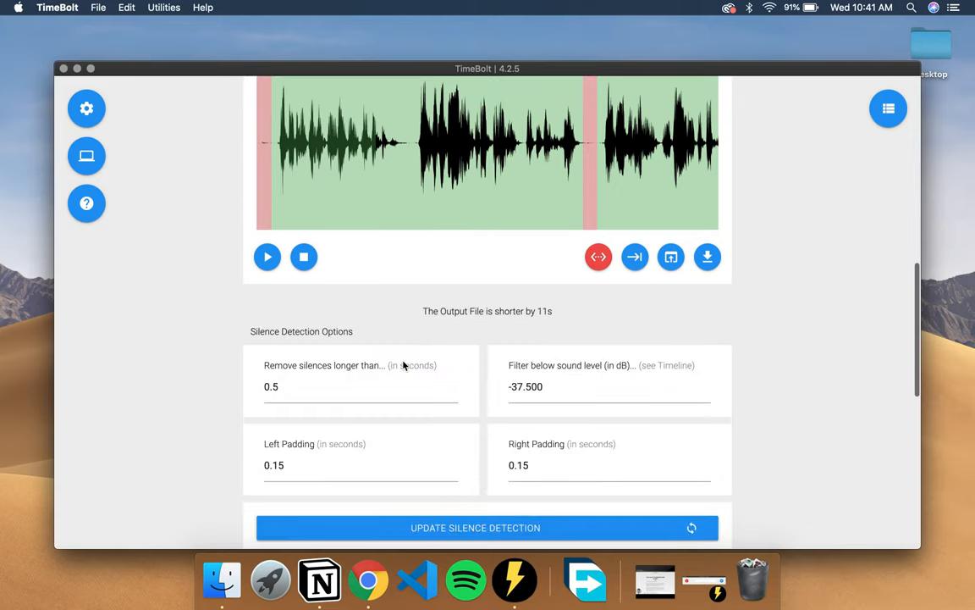
{"action": "left_click", "coordinate": [339, 386]}
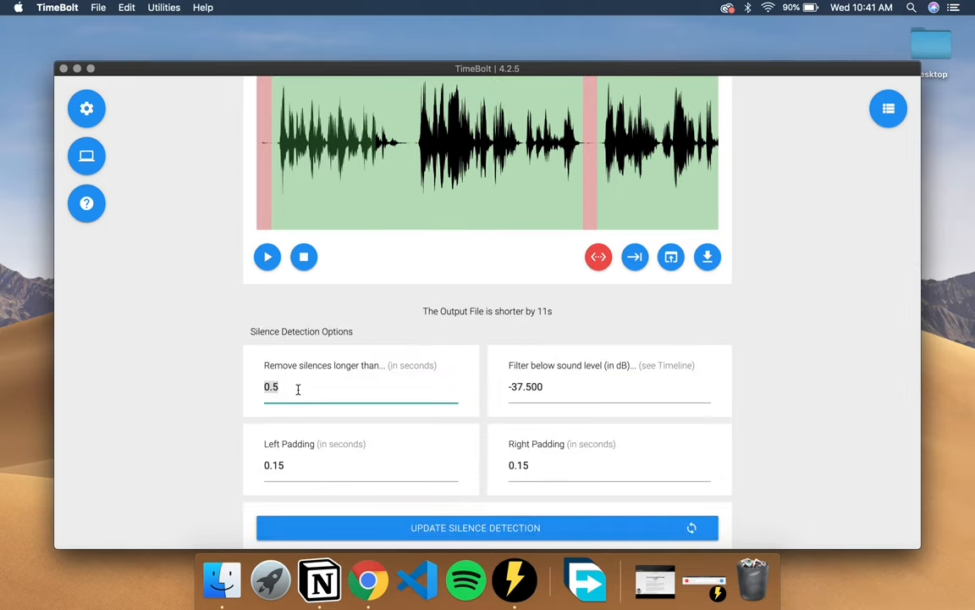
{"action": "scroll", "scroll_direction": "down", "scroll_amount": 3}
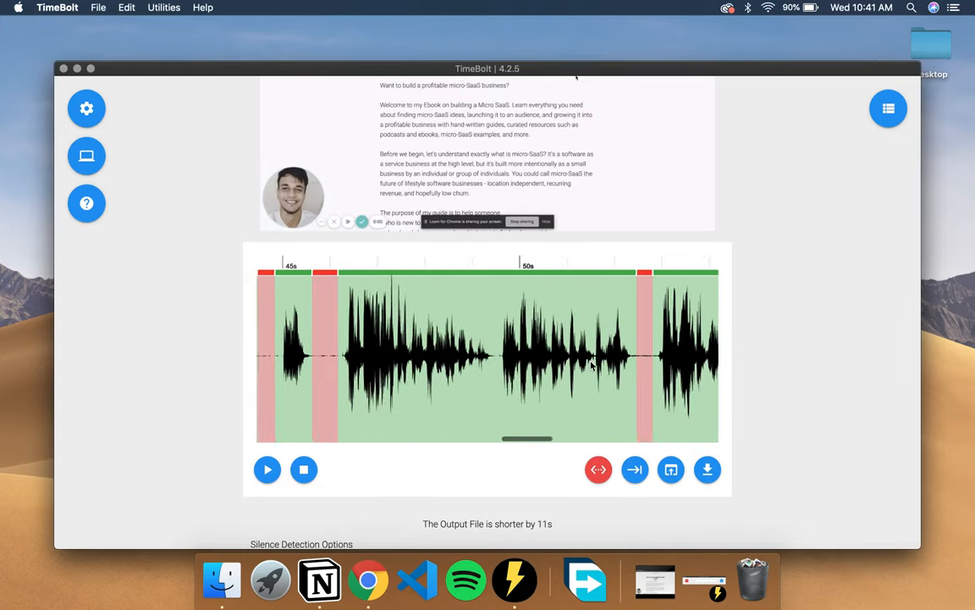
{"action": "scroll", "scroll_direction": "down", "scroll_amount": 3}
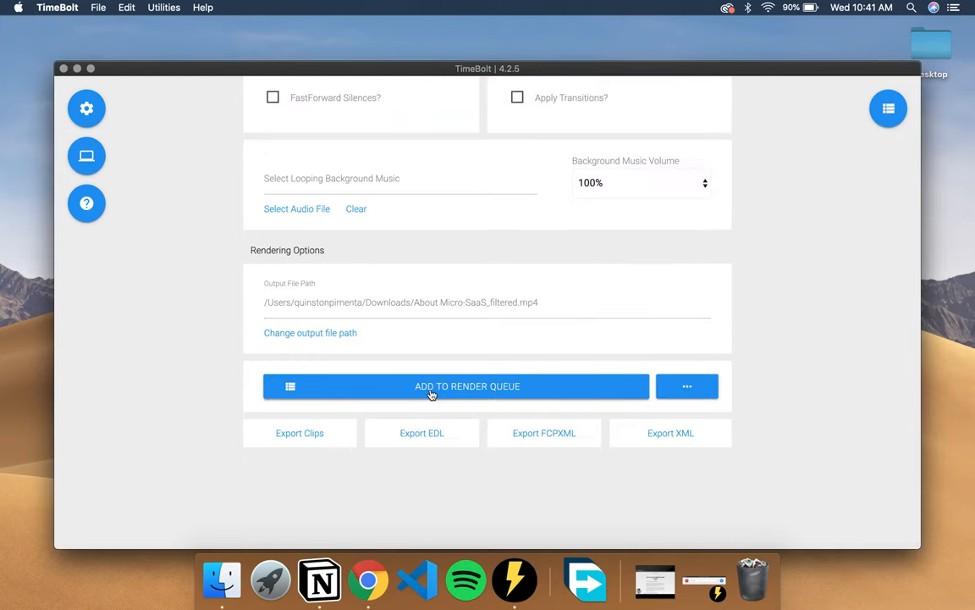
- Queue and render About Micro-SaaS_filtered.mp4, then reveal the finished file in Downloads
{"action": "left_click", "coordinate": [468, 386]}
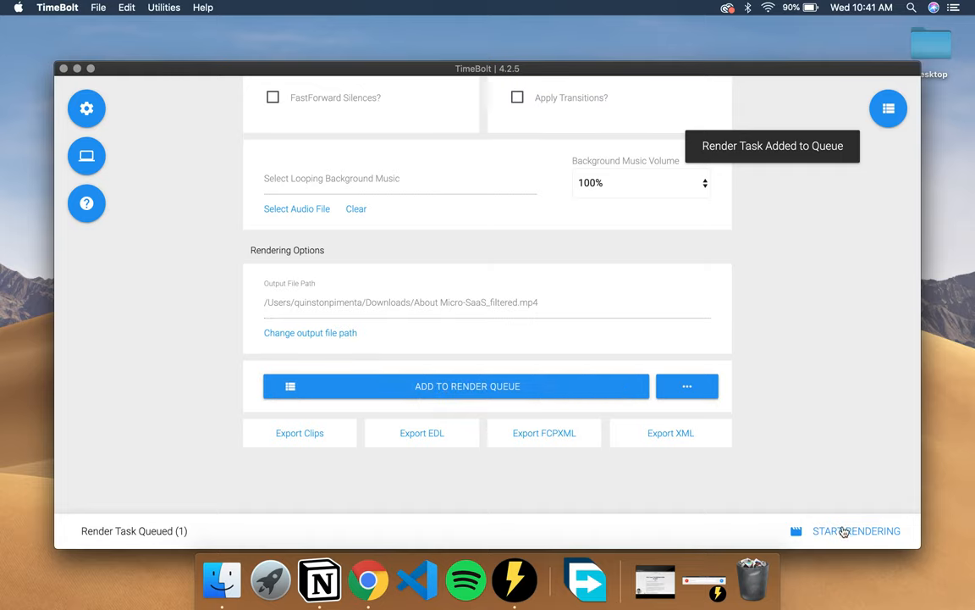
{"action": "left_click", "coordinate": [856, 532]}
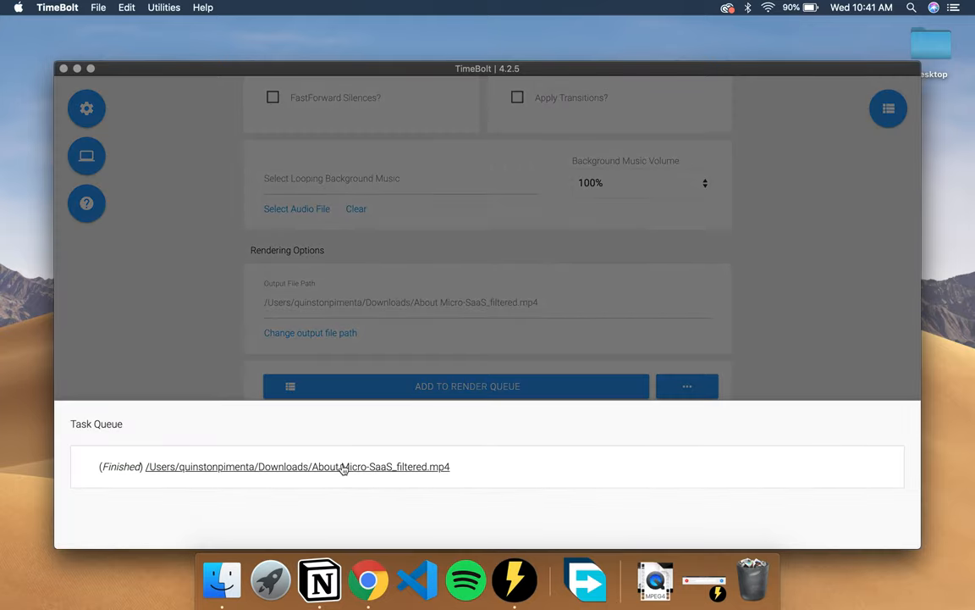
{"action": "left_click", "coordinate": [298, 467]}
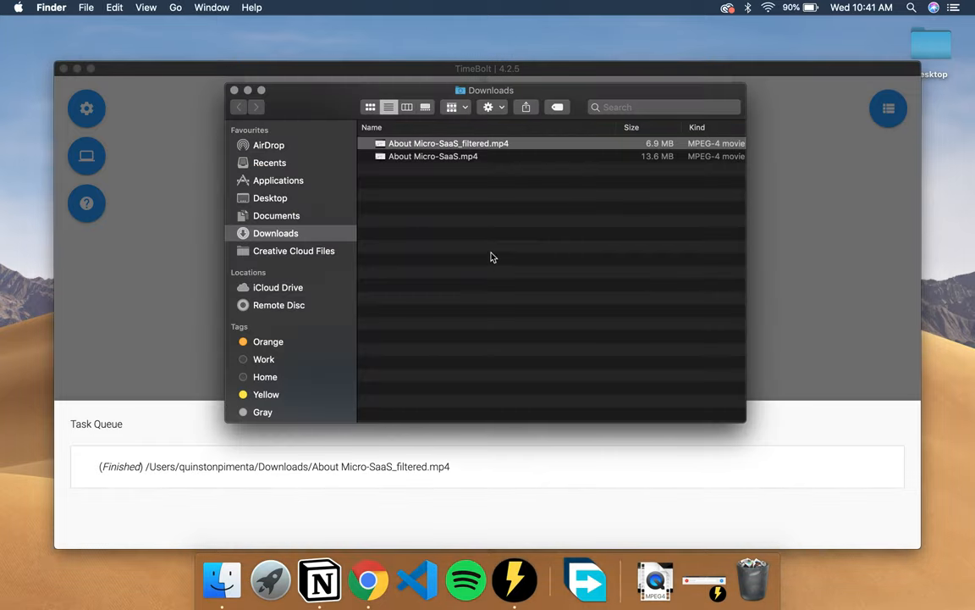
{"action": "mouse_move", "coordinate": [649, 159]}
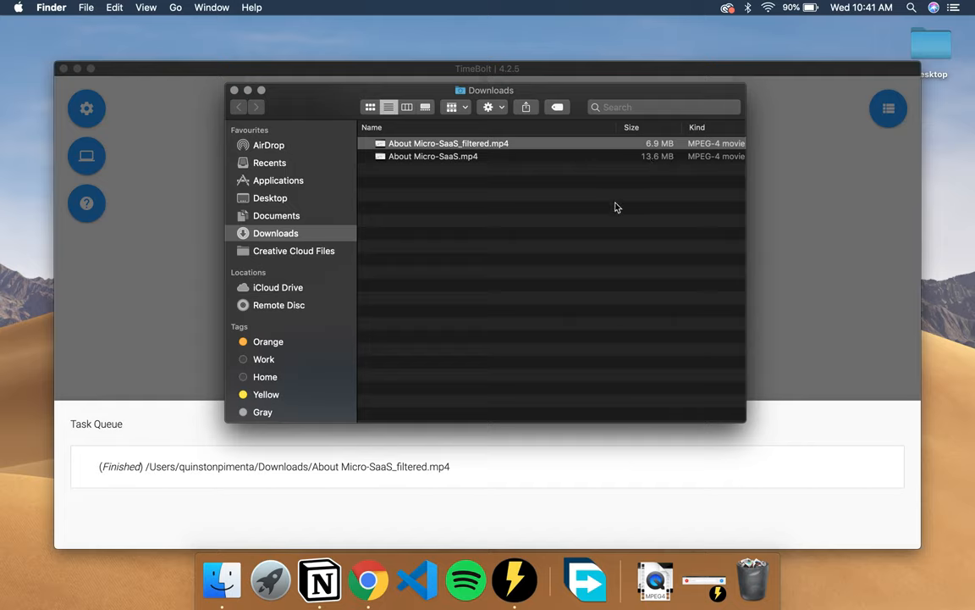
{"action": "mouse_move", "coordinate": [473, 149]}
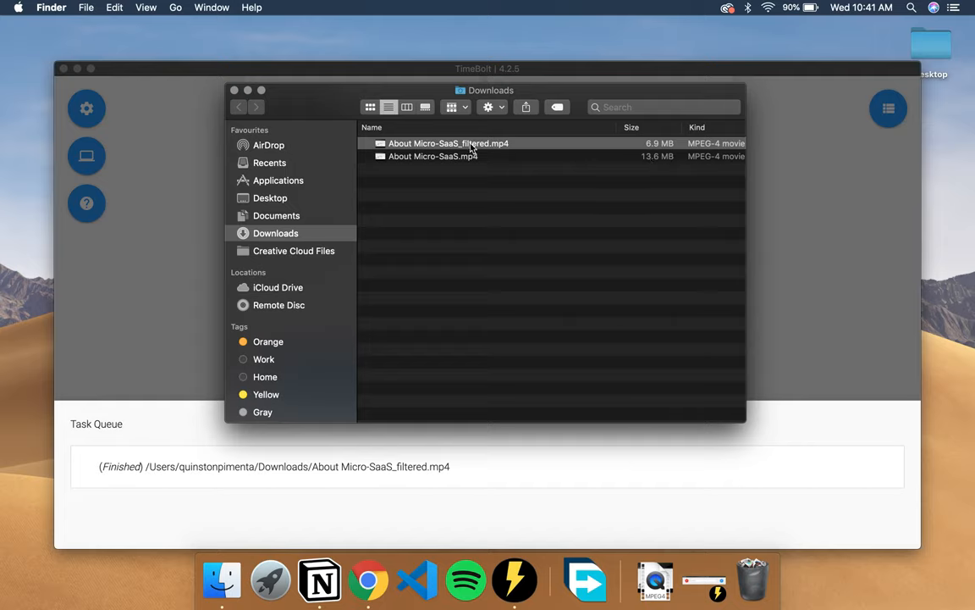
{"action": "mouse_move", "coordinate": [368, 579]}
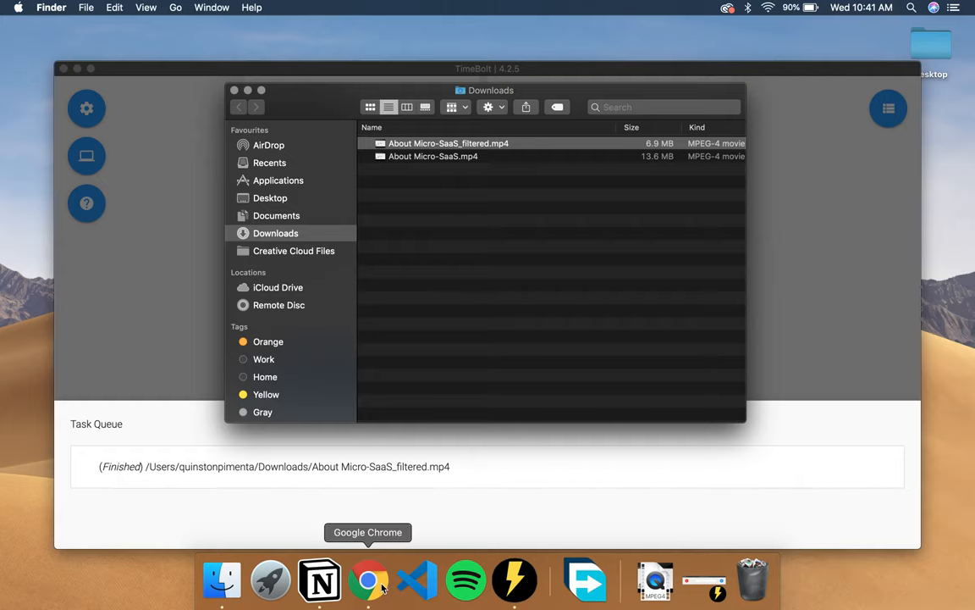
- Upload About Micro-SaaS_filtered.mp4 to the Loom library and open its new video page
{"action": "left_click", "coordinate": [367, 579]}
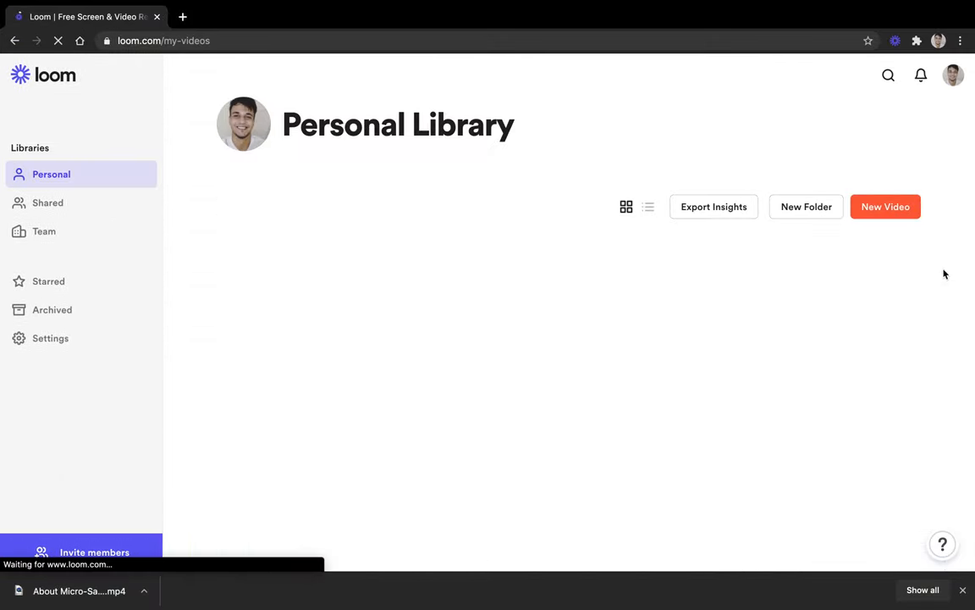
{"action": "left_click", "coordinate": [886, 206]}
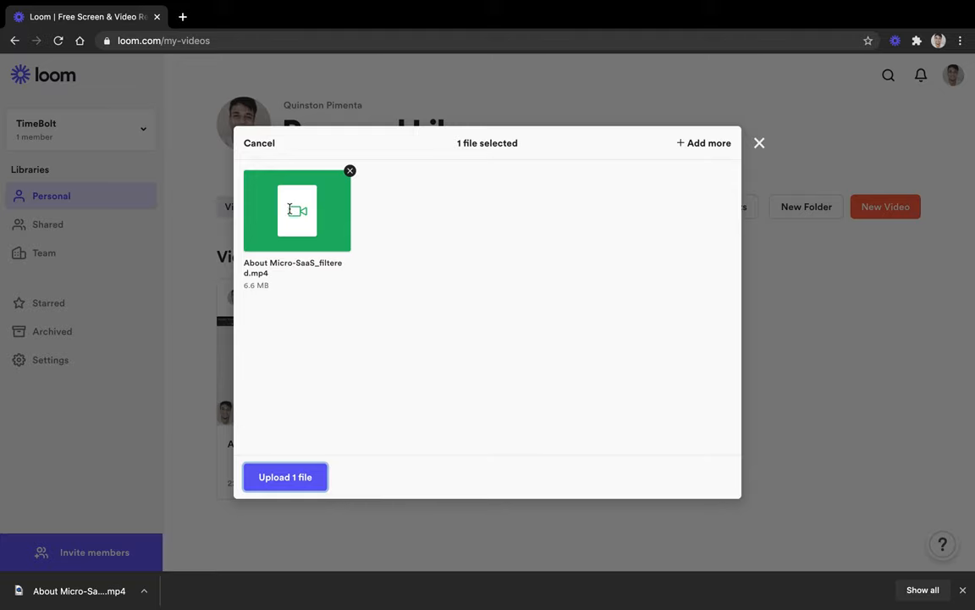
{"action": "left_click", "coordinate": [285, 478]}
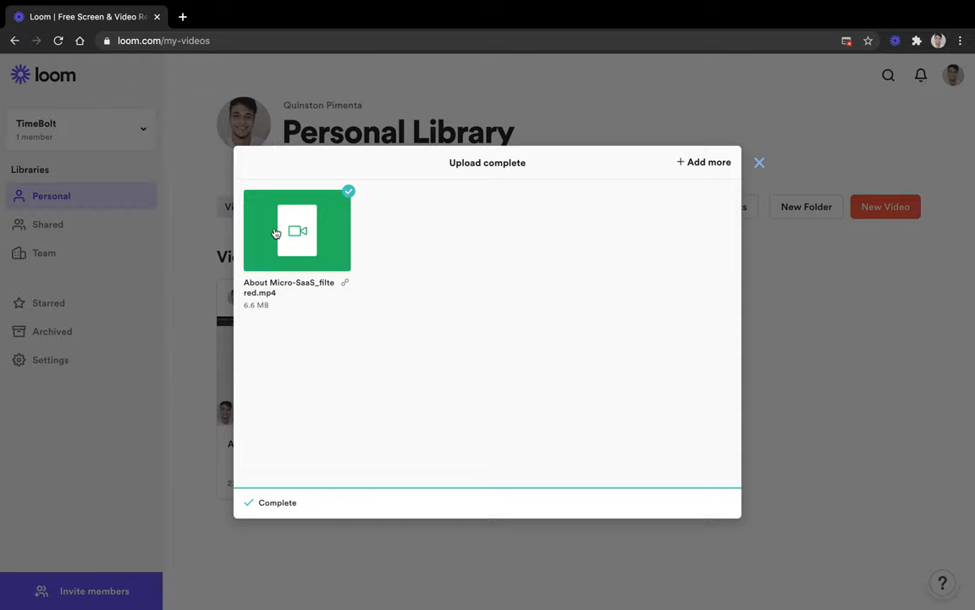
{"action": "left_click", "coordinate": [296, 230]}
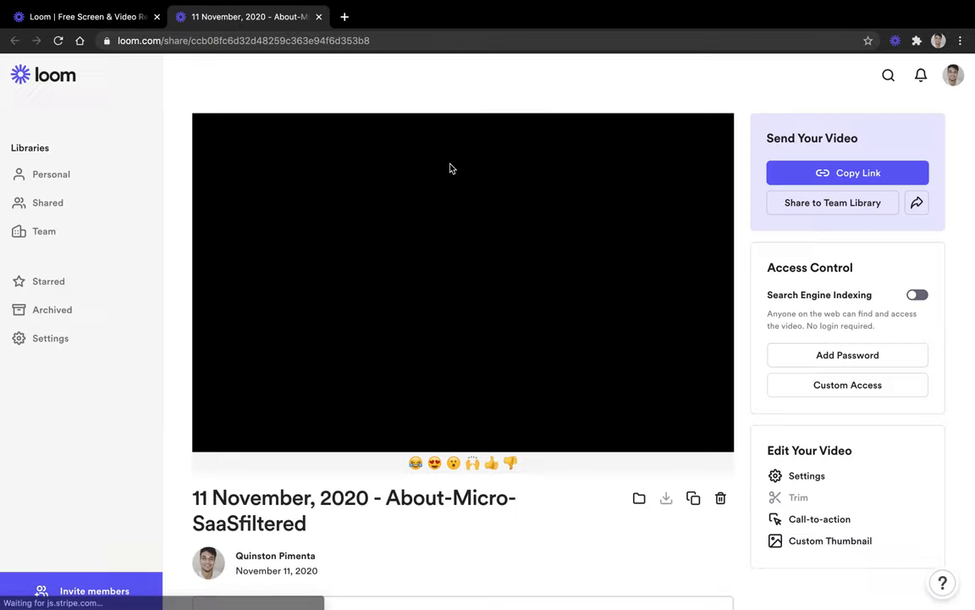